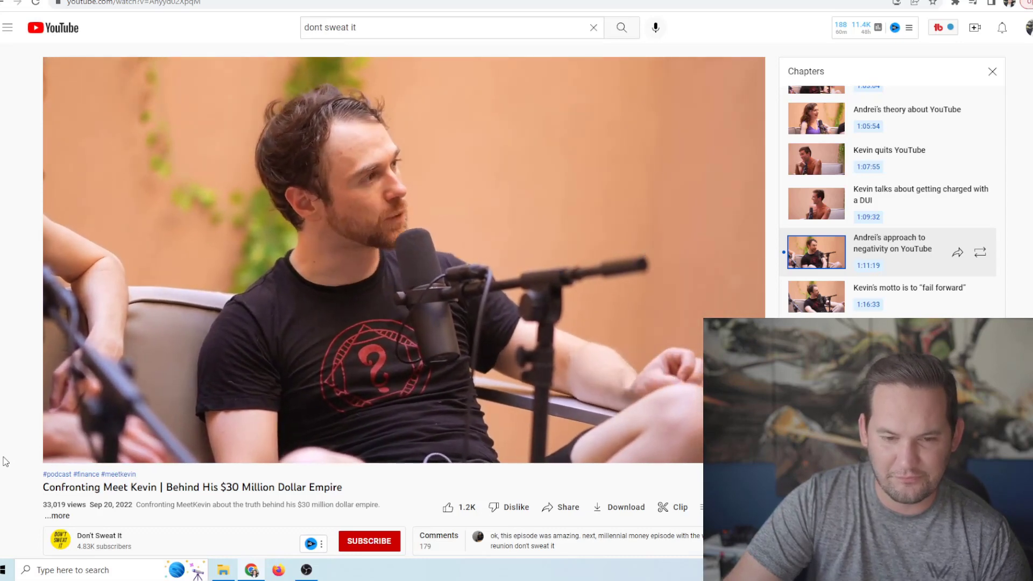
mouse_move(17, 448)
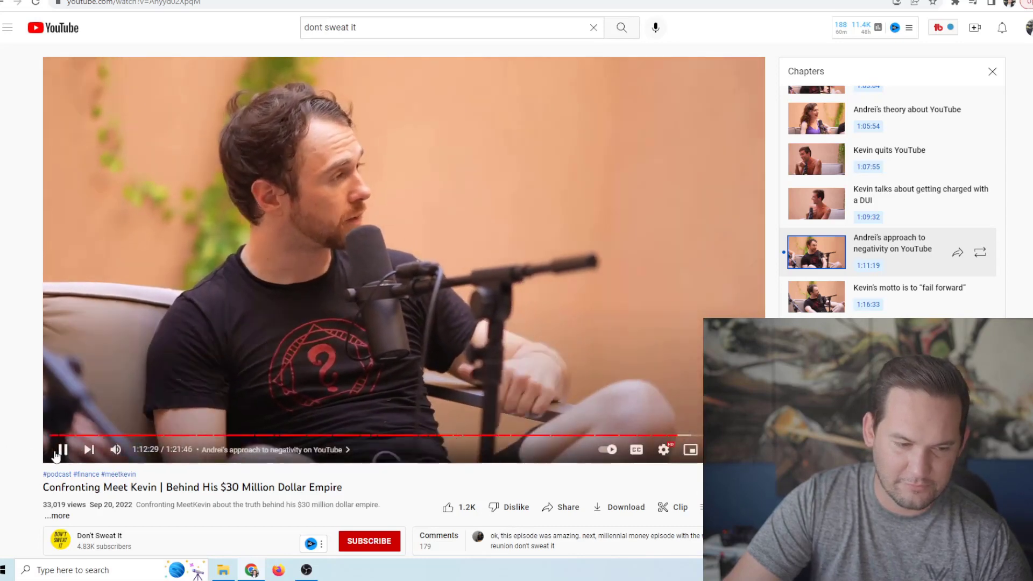
Scroll down through the video details, selecting text along the way
left_click(62, 450)
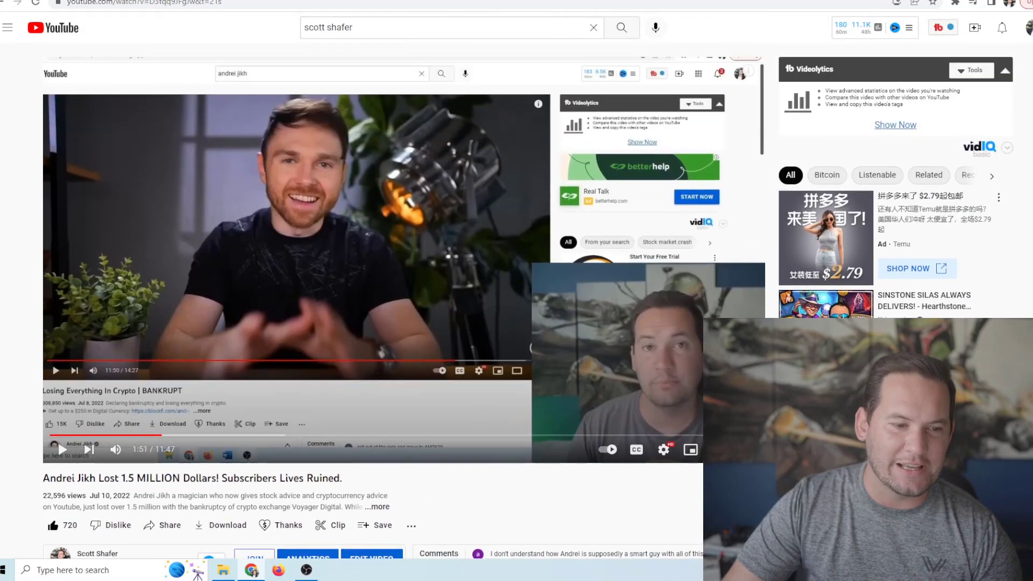
scroll("down", 3)
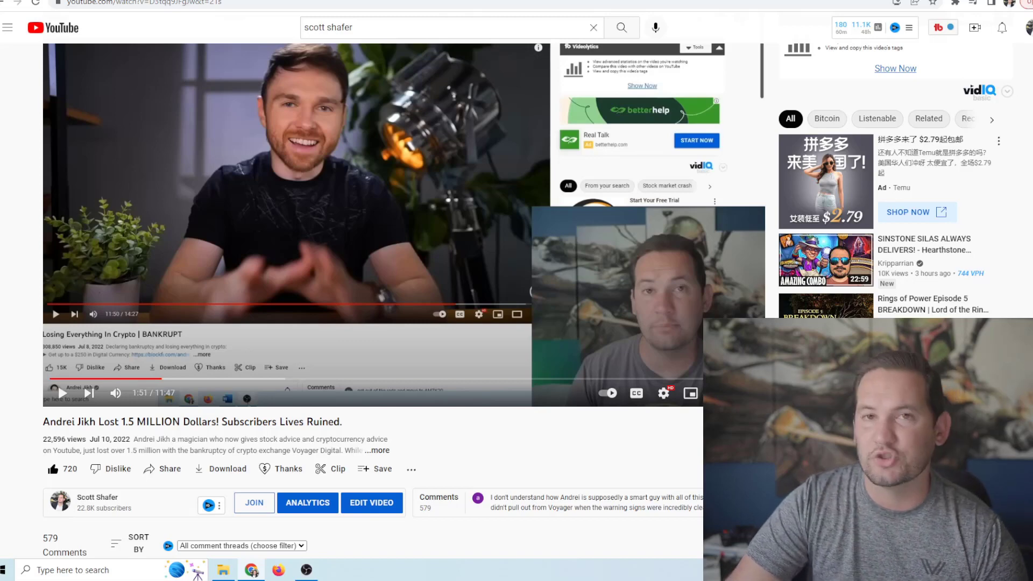
scroll("down", 3)
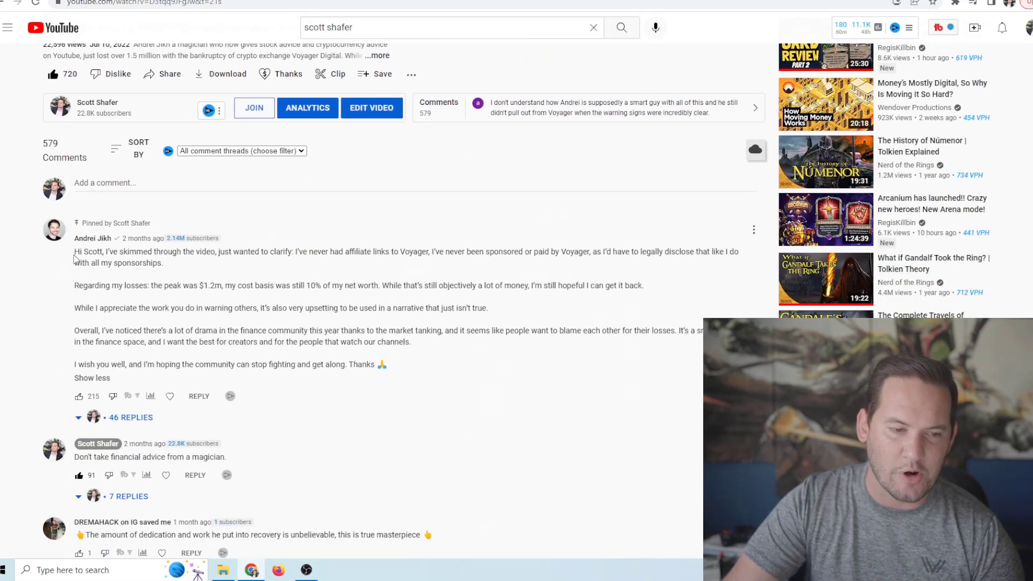
left_click_drag(74, 222, 385, 364)
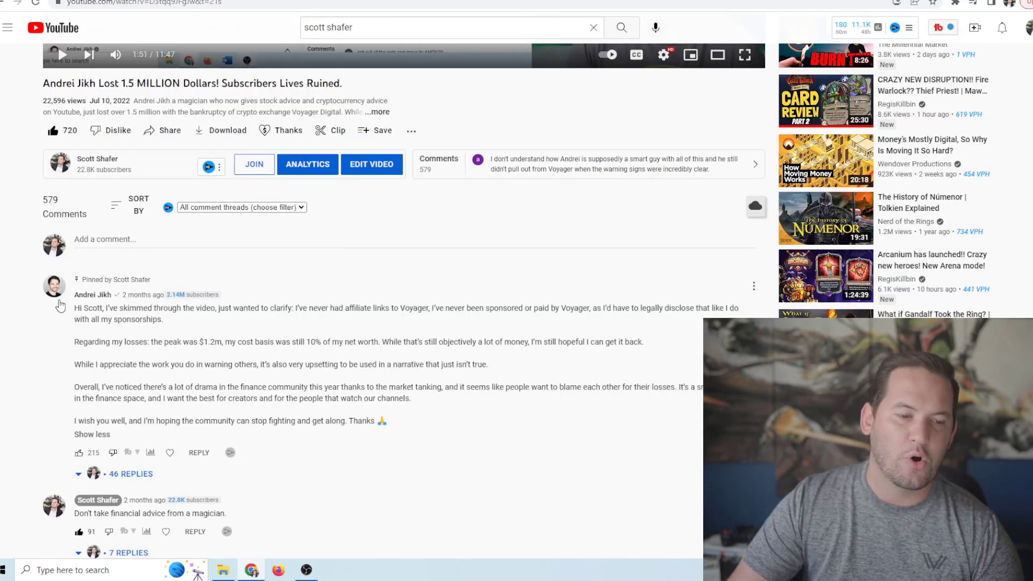
left_click_drag(74, 307, 385, 420)
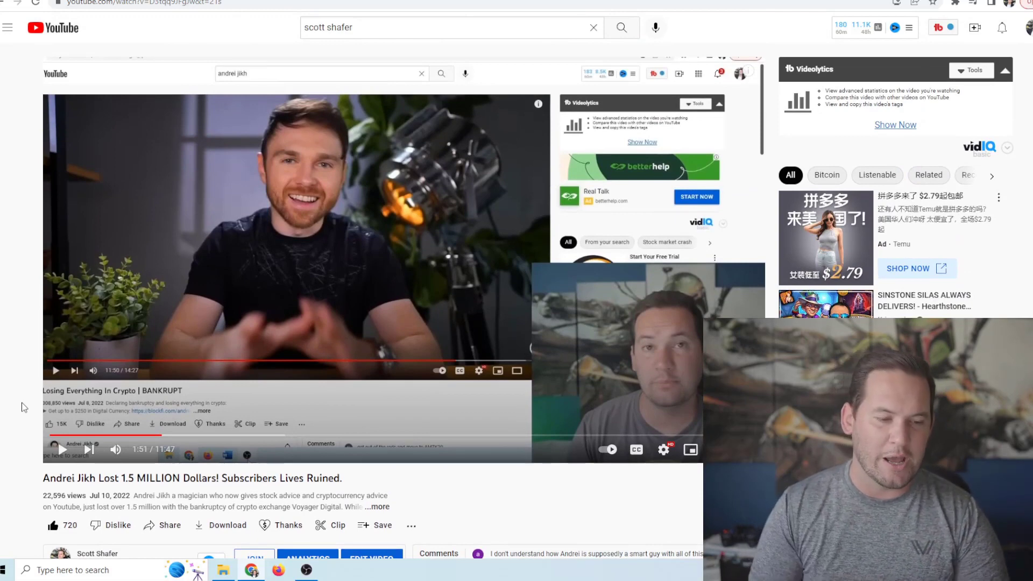
scroll("down", 3)
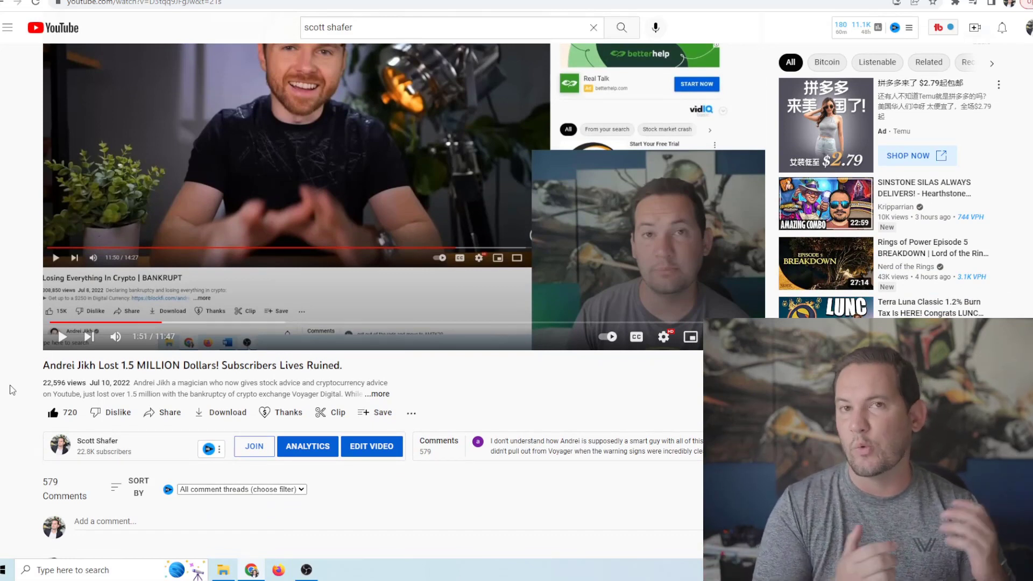
scroll("down", 3)
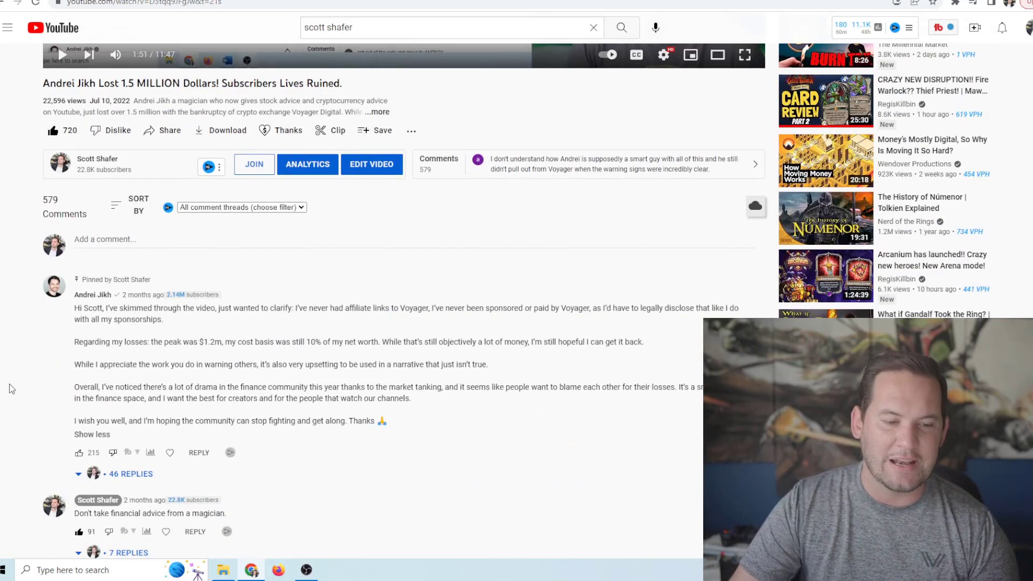
double_click(206, 342)
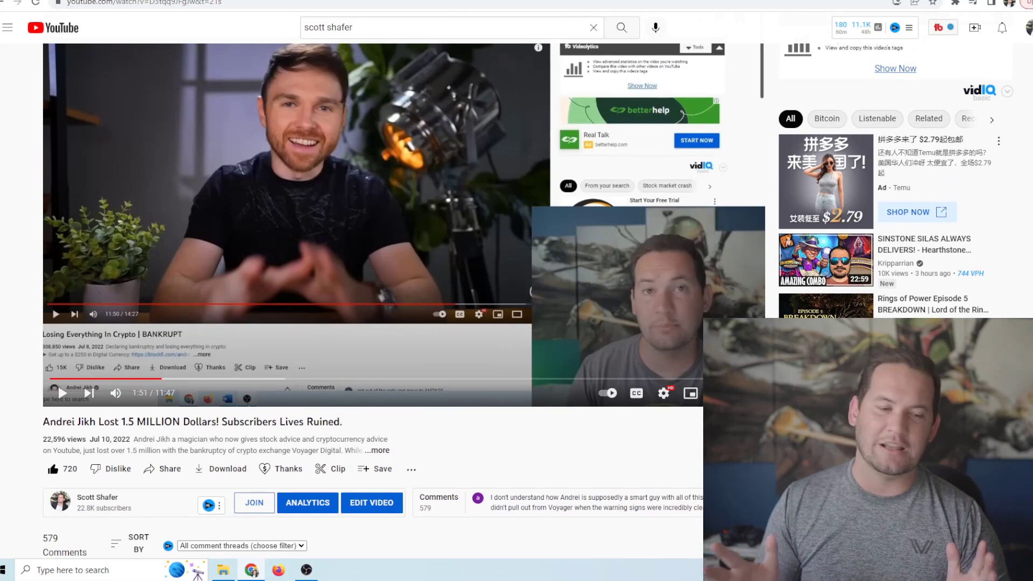
scroll("down", 3)
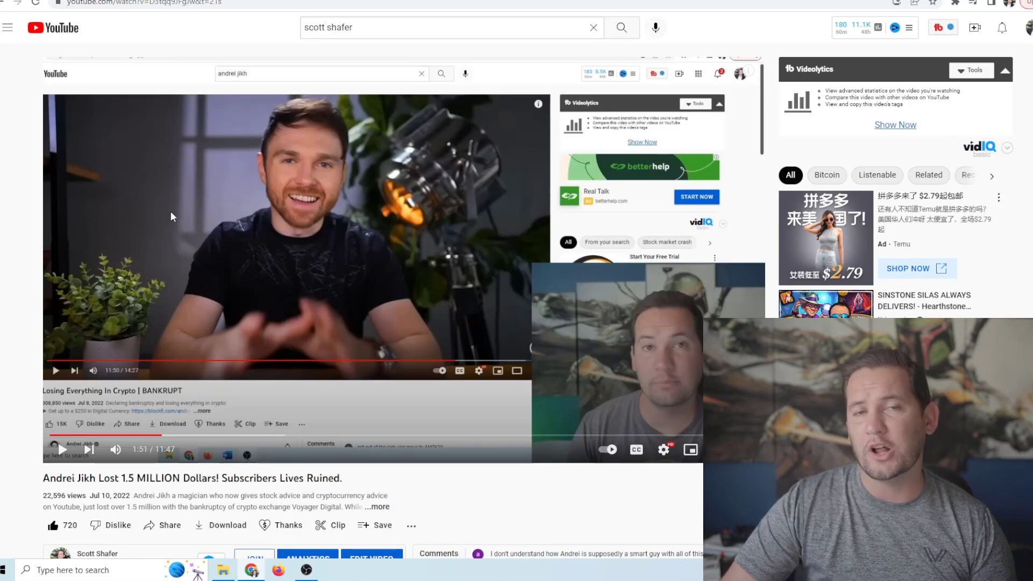
Scroll on to Andrei Jikh's pinned comment about never being sponsored by Voyager
scroll("down", 3)
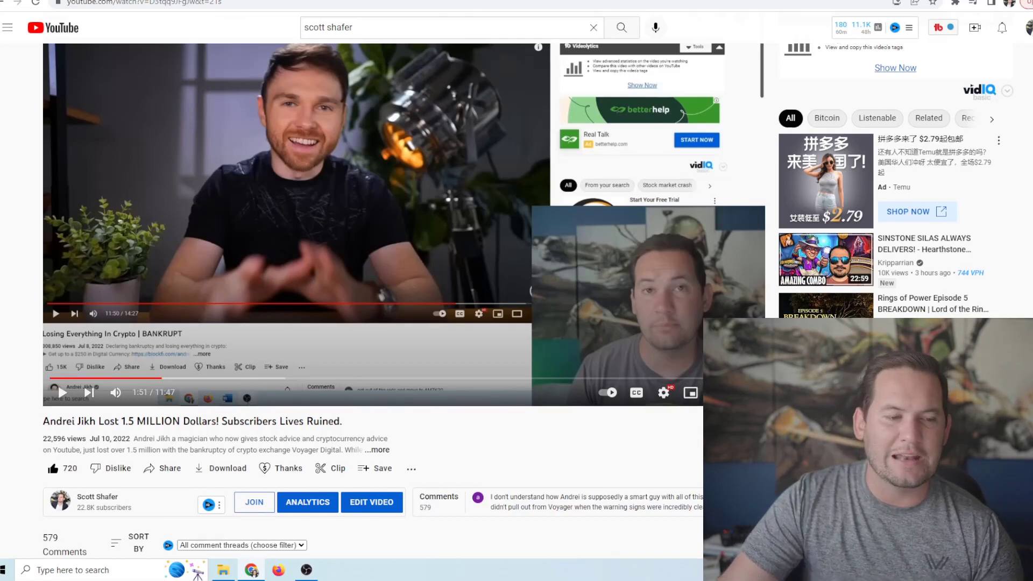
scroll("down", 3)
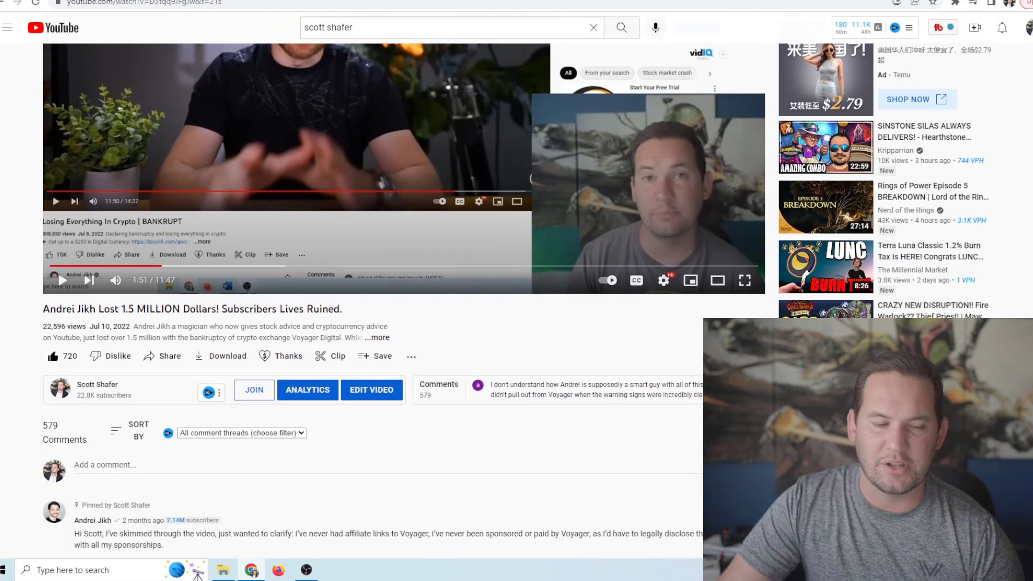
scroll("down", 3)
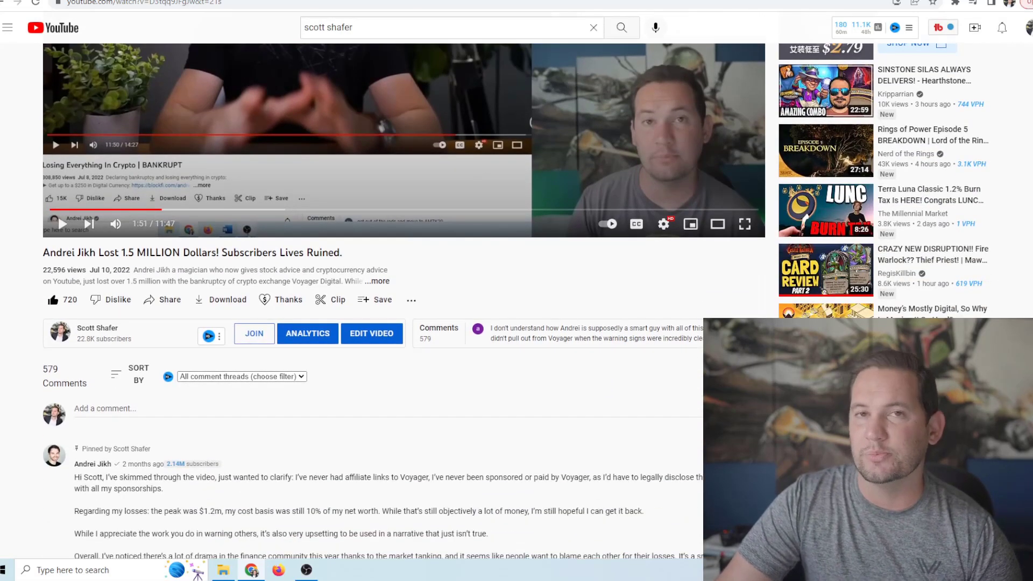
scroll("down", 3)
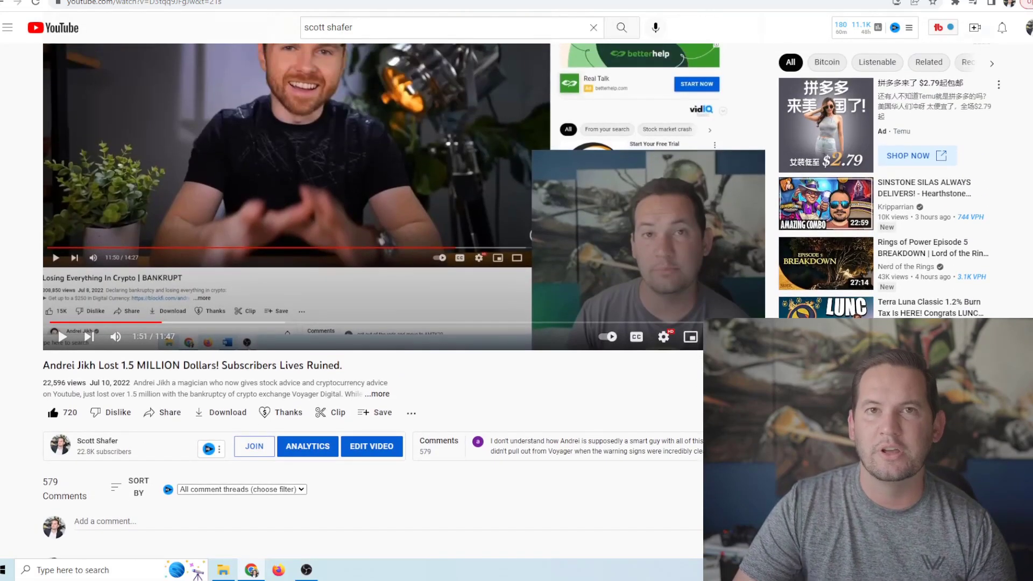
scroll("down", 3)
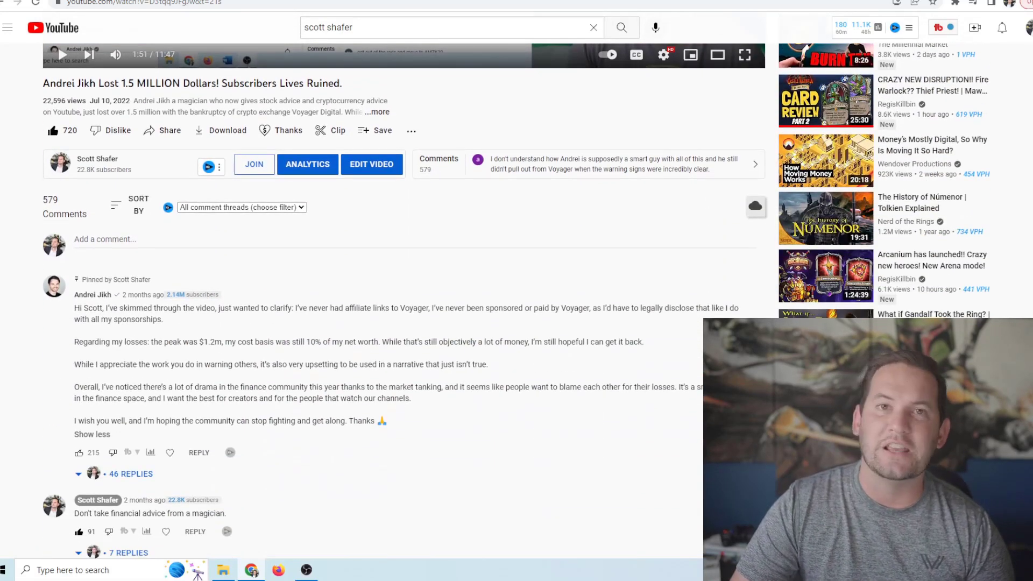
scroll("down", 3)
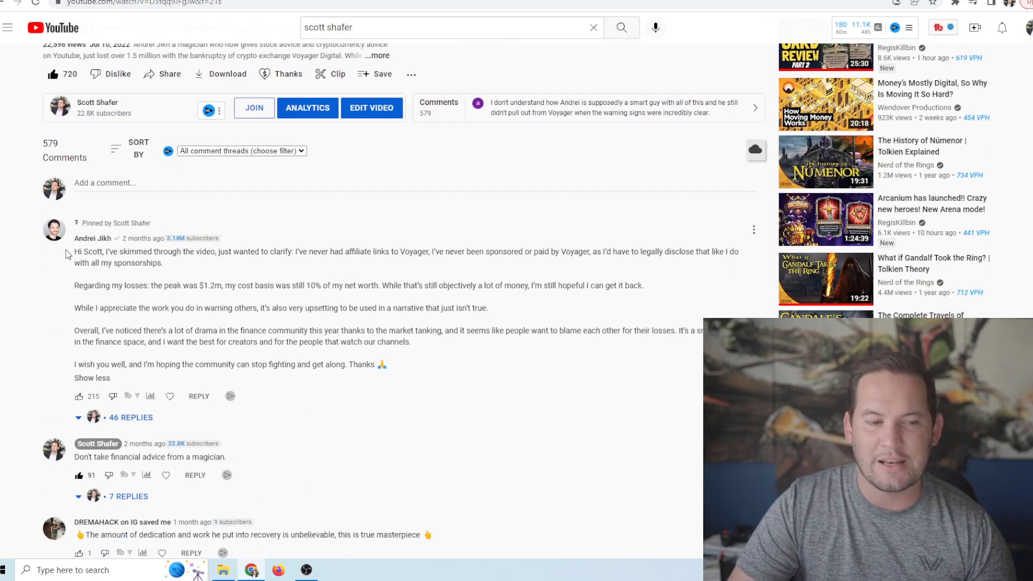
left_click_drag(74, 222, 411, 341)
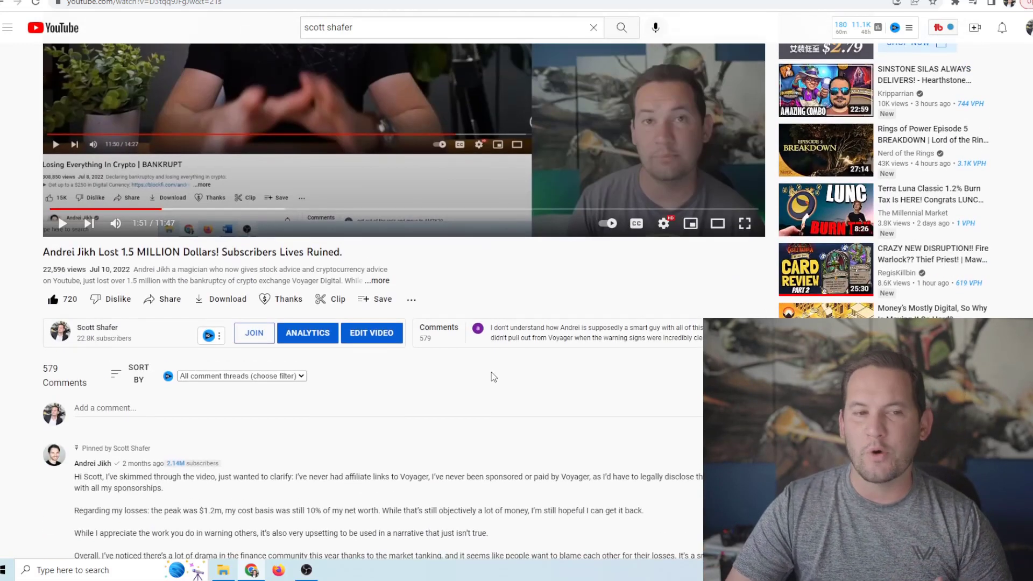
Scroll past the pinned comment's replies, then return to the embedded 'BANKRUPT' clip at top
scroll("down", 3)
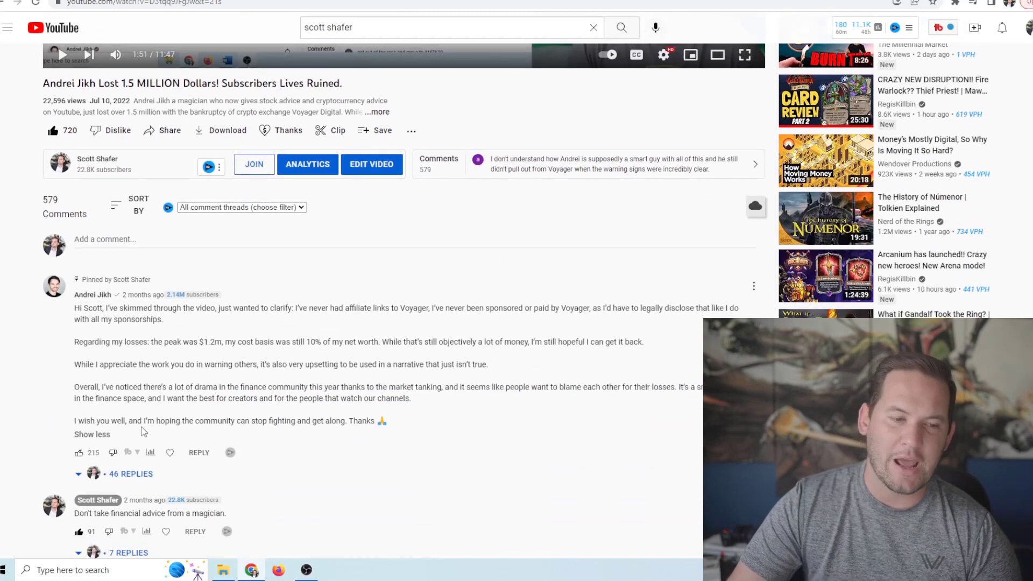
scroll("down", 3)
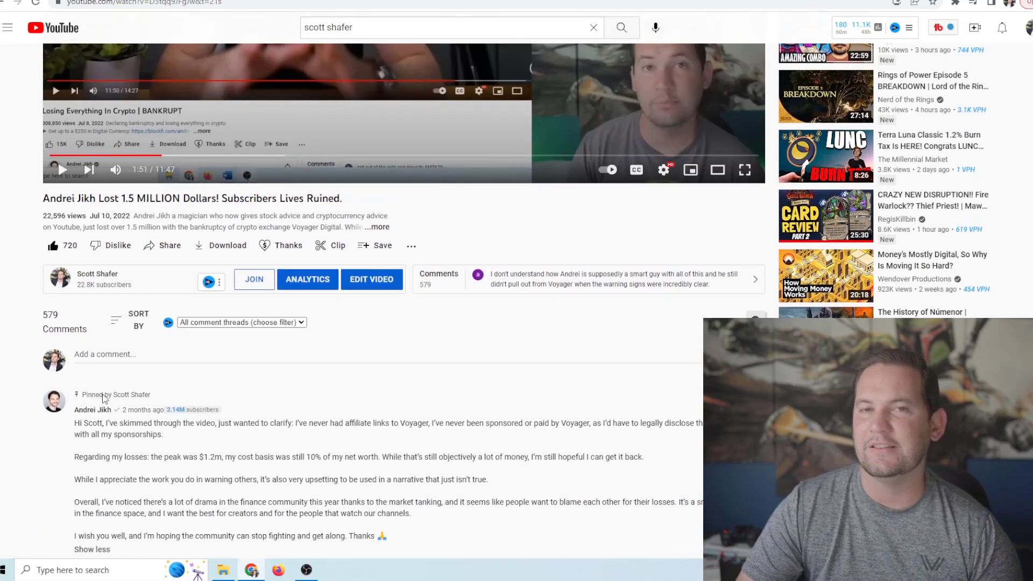
scroll("down", 3)
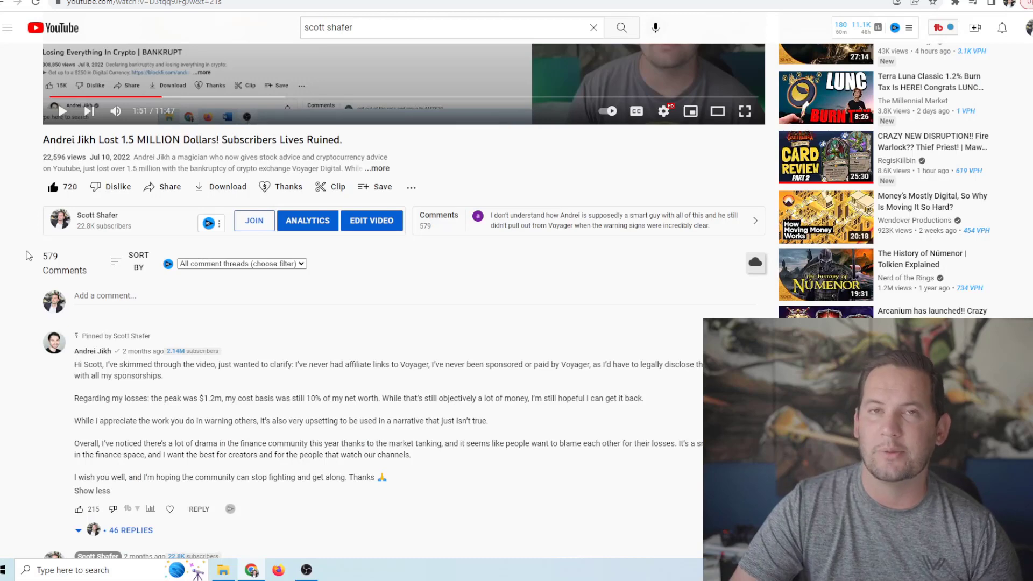
scroll("down", 3)
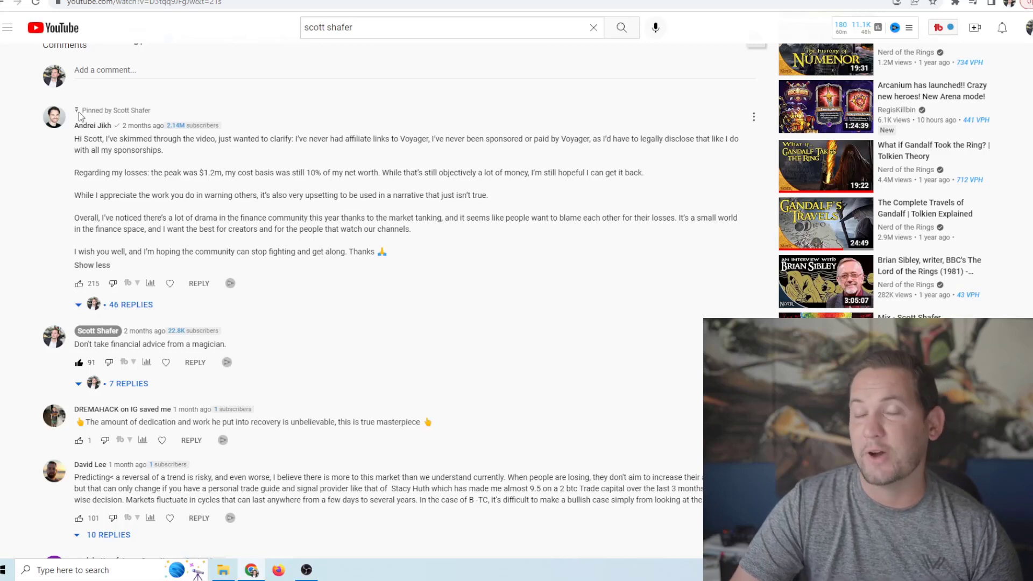
left_click_drag(74, 138, 489, 195)
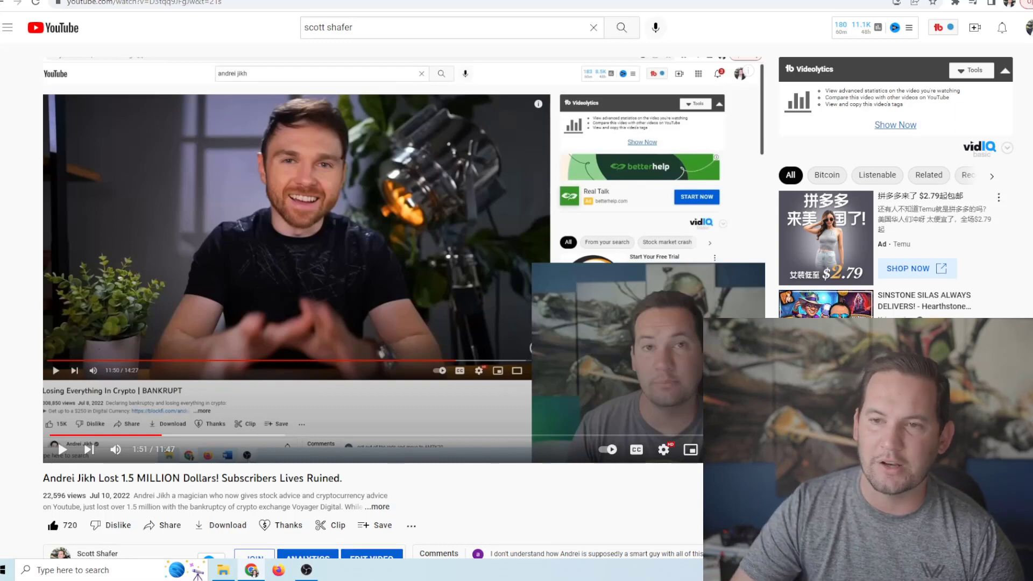
Scroll down to Andrei Jikh's pinned reply and Scott Shafer's 'magician' response
scroll("down", 3)
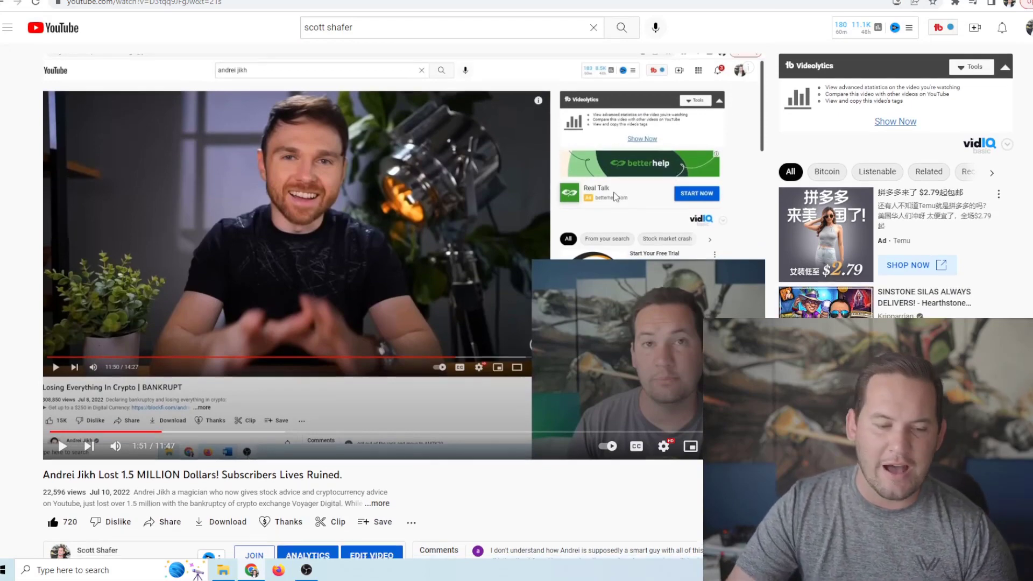
scroll("down", 3)
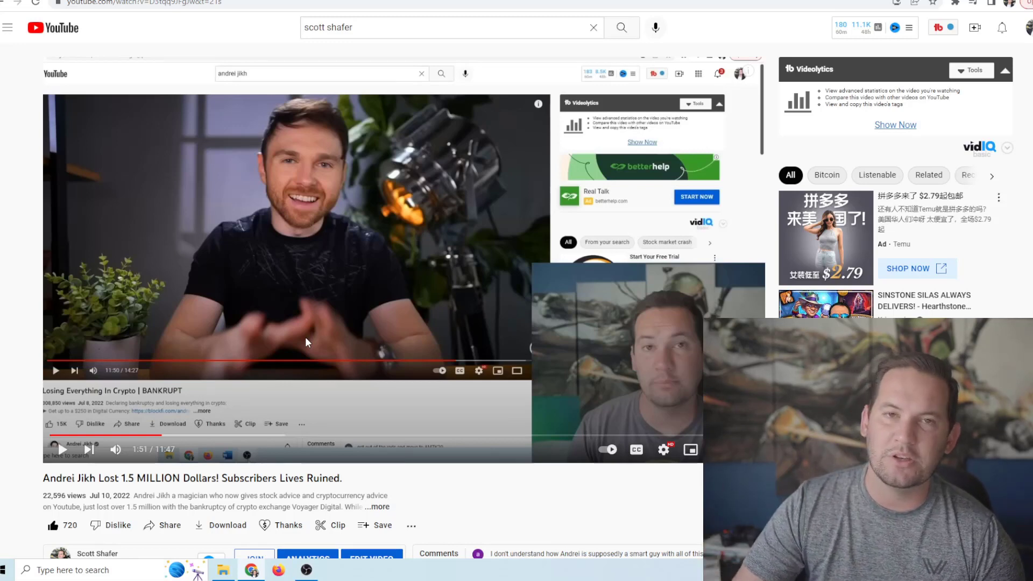
scroll("down", 3)
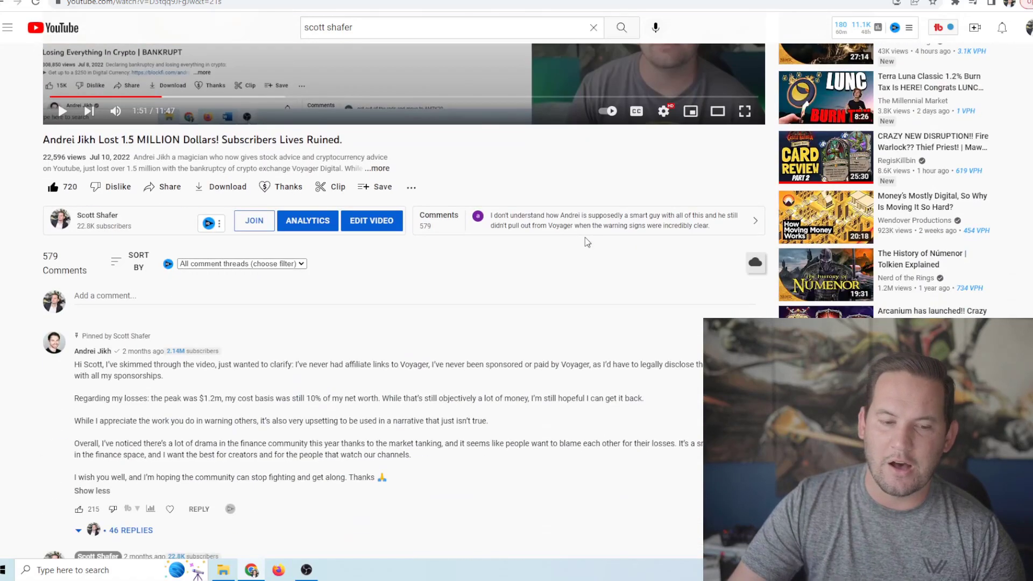
scroll("down", 3)
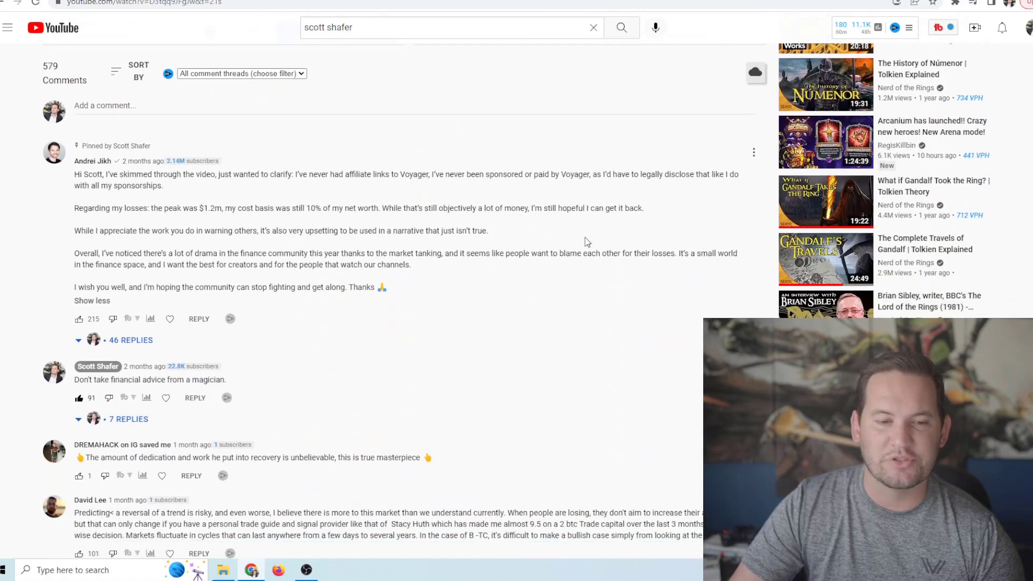
scroll("down", 3)
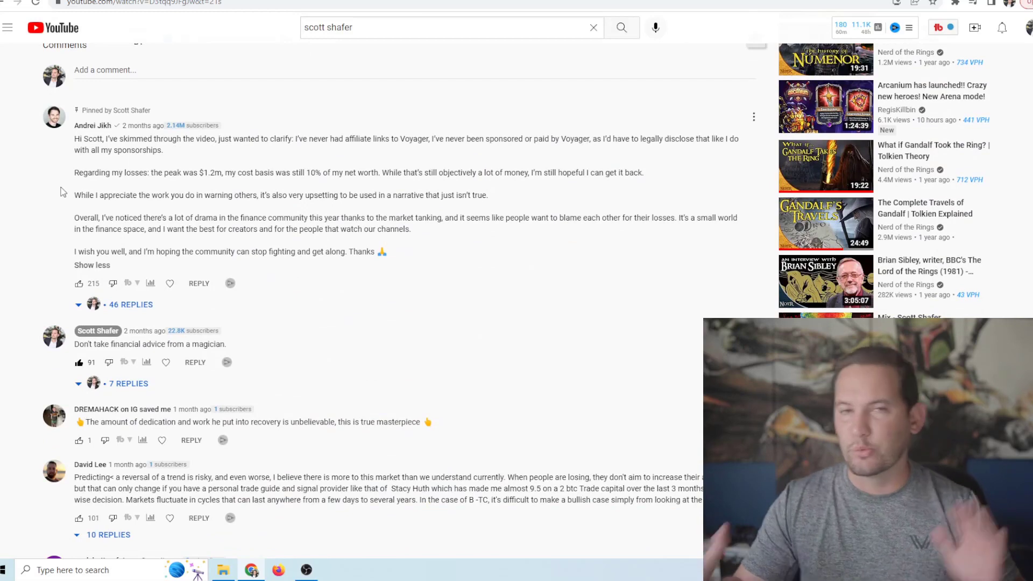